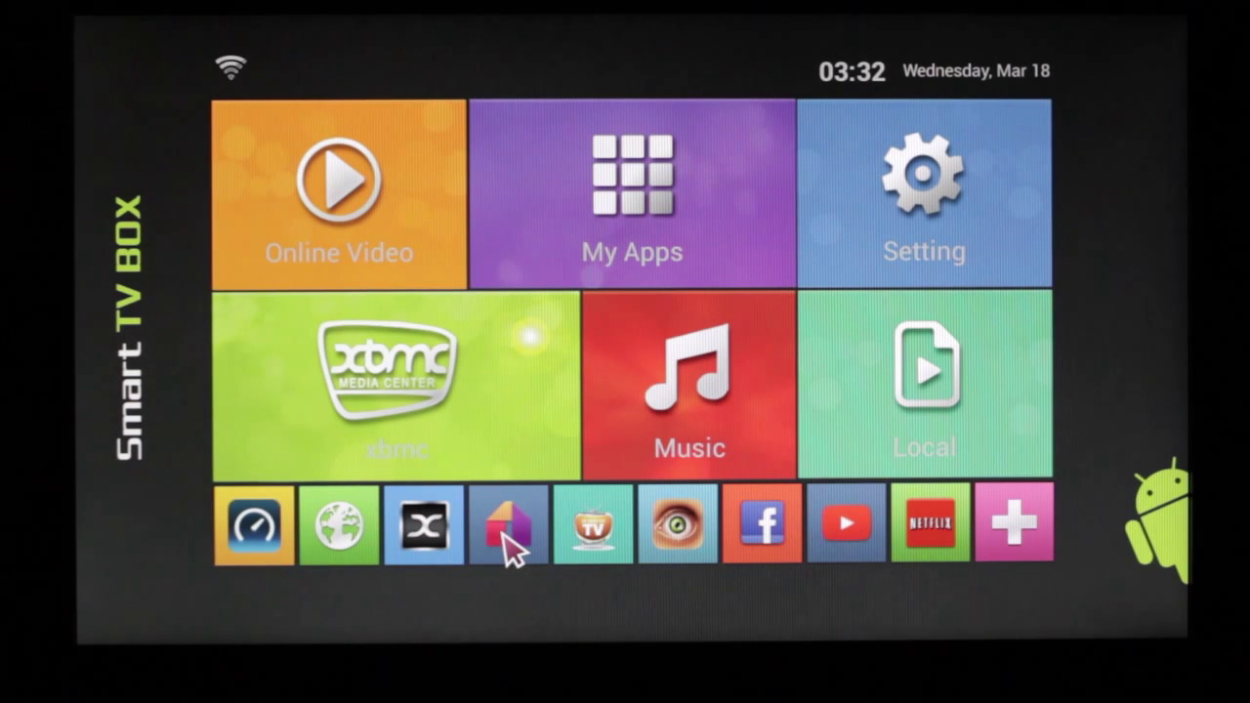
Step: Launch Mobdro from the launcher and accept the welcome license notice to reach the home categories
left_click(506, 523)
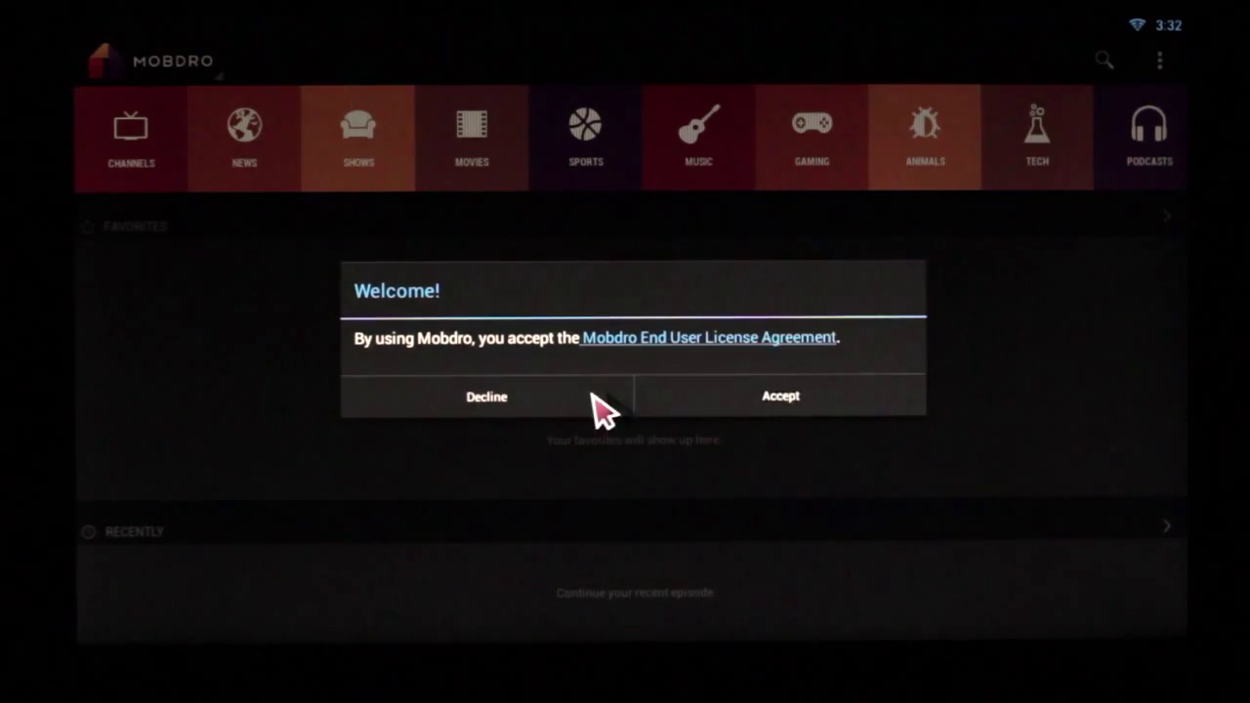
left_click(779, 395)
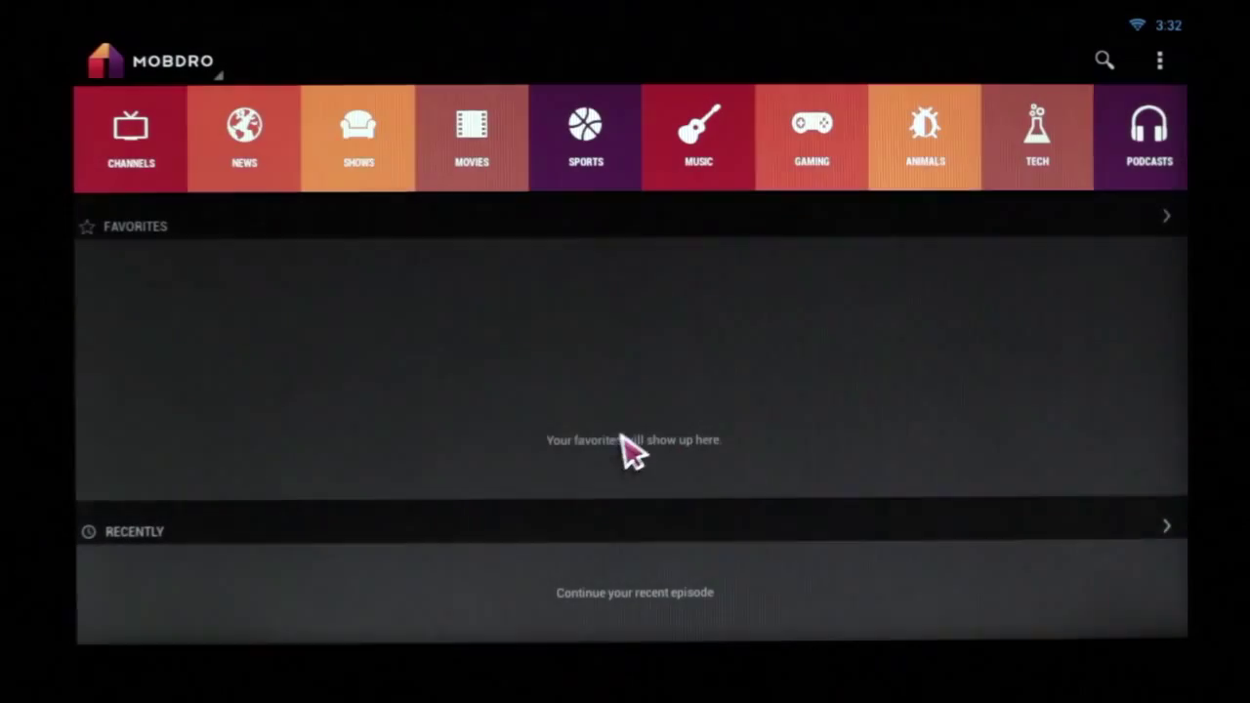
mouse_move(130, 160)
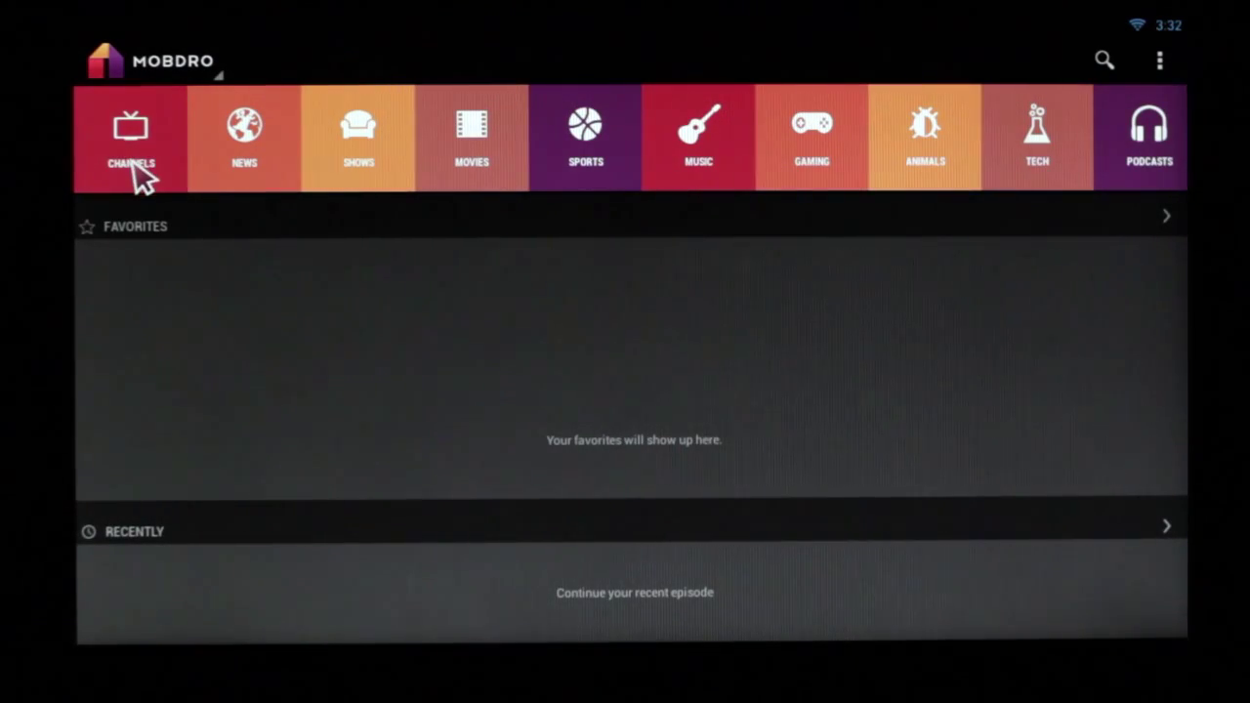
Step: Browse the Channels category list down past TV3, London, Cielo and TVMonde Europe
left_click(131, 137)
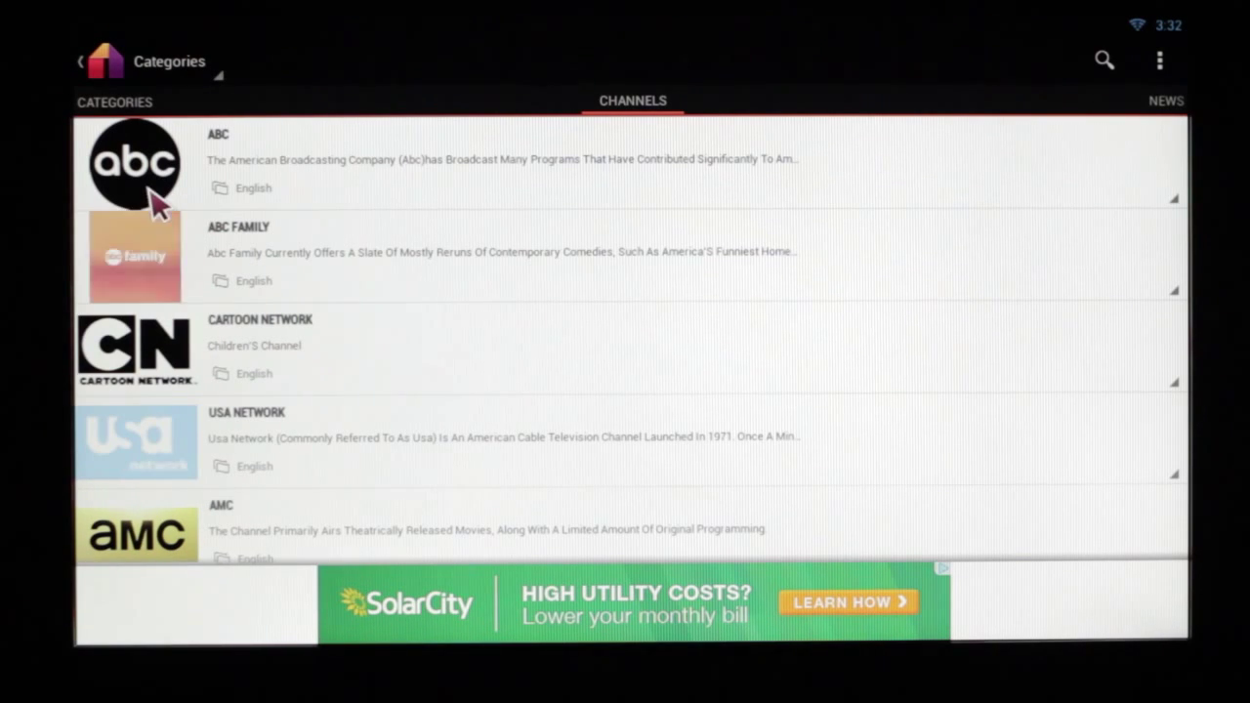
left_click(137, 160)
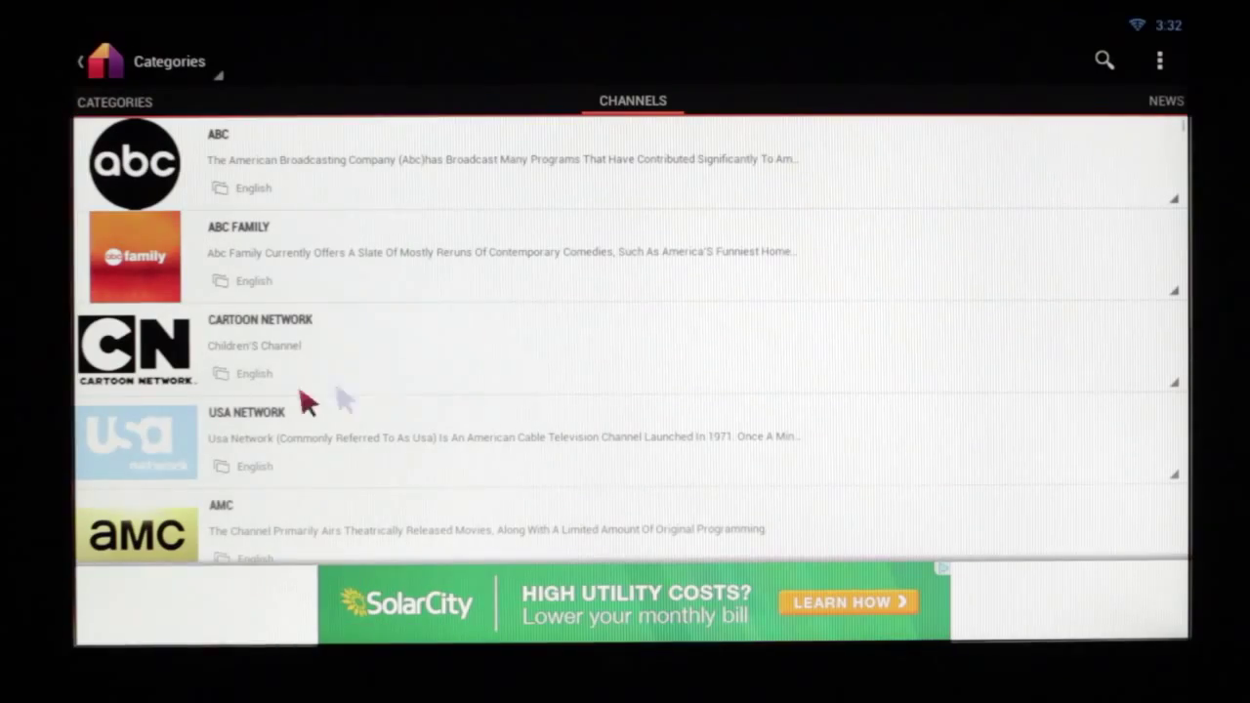
scroll("down", 3)
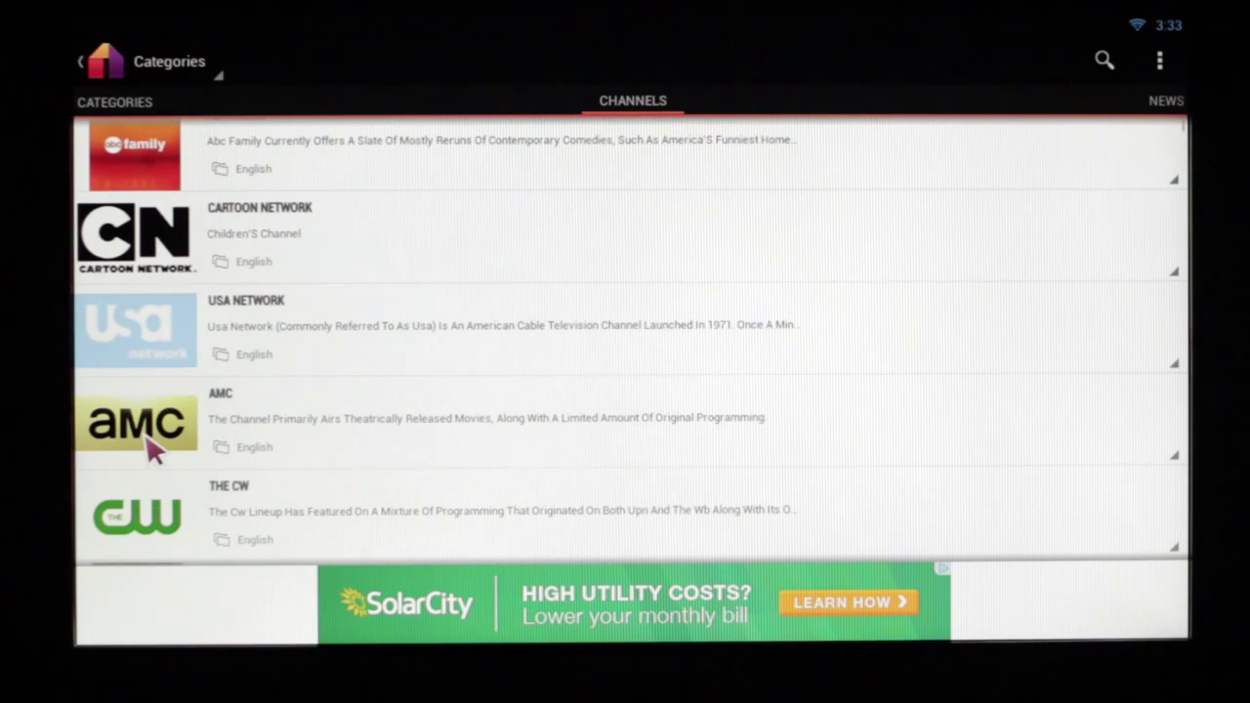
scroll("down", 3)
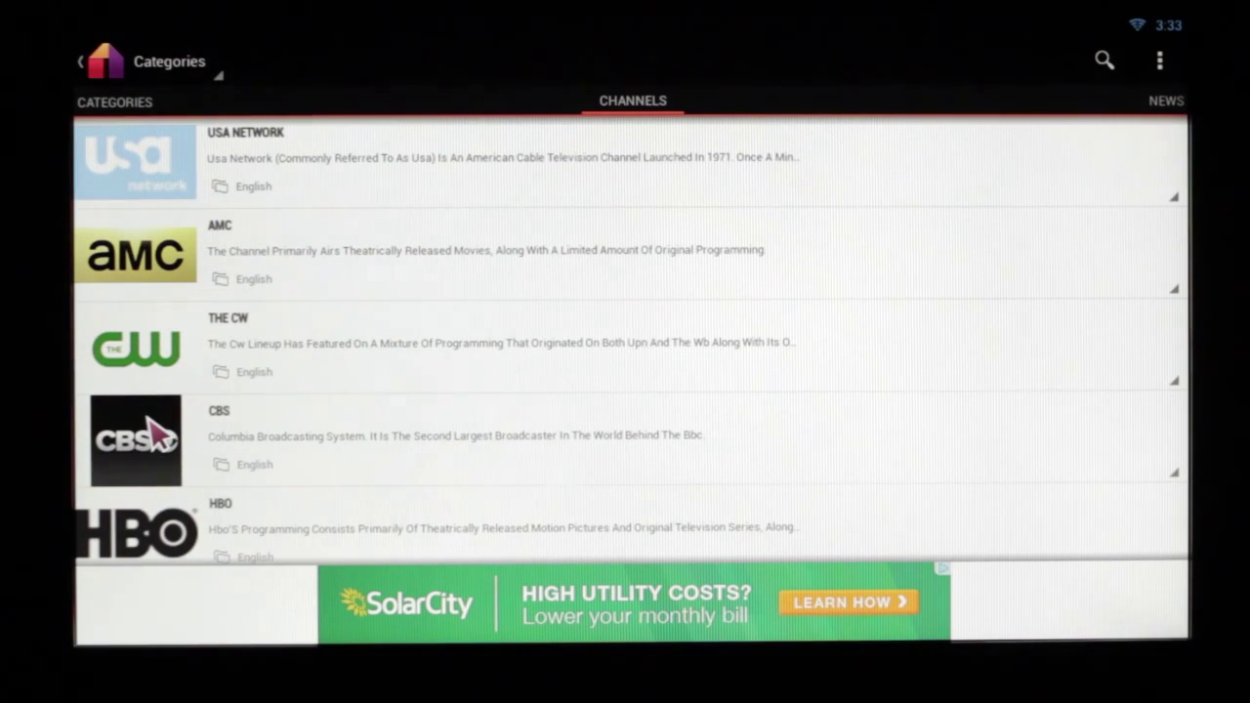
scroll("down", 3)
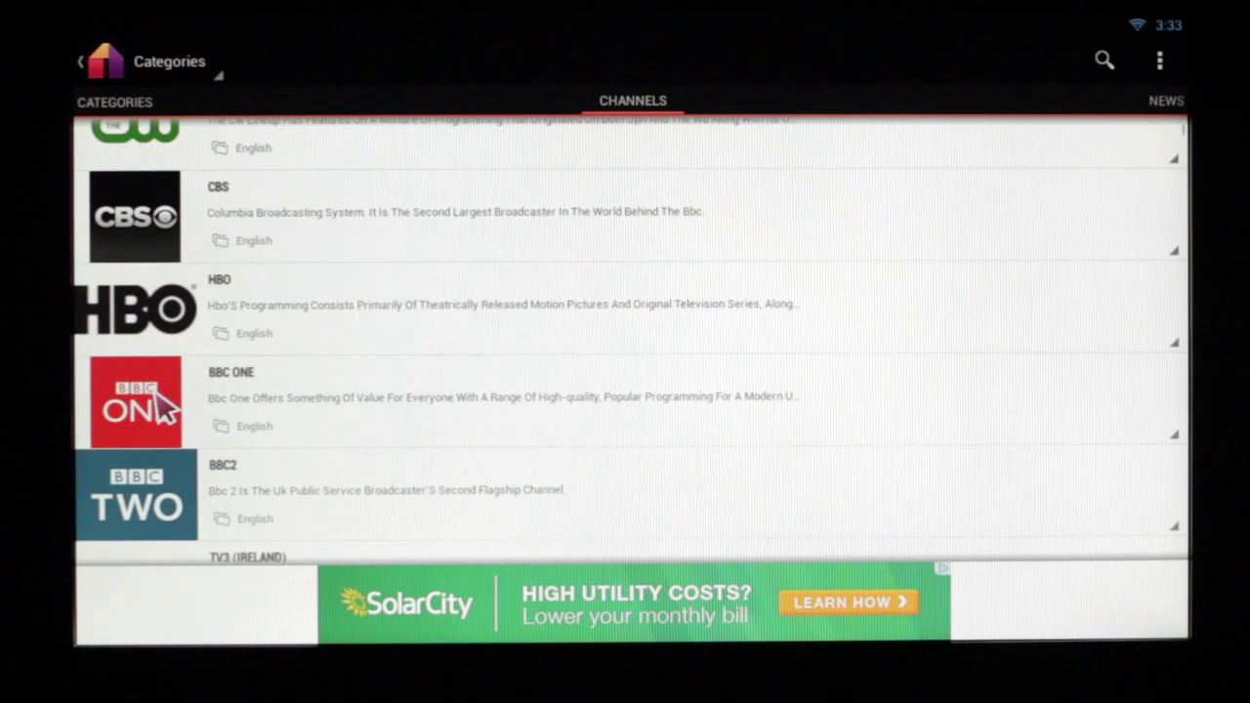
scroll("down", 3)
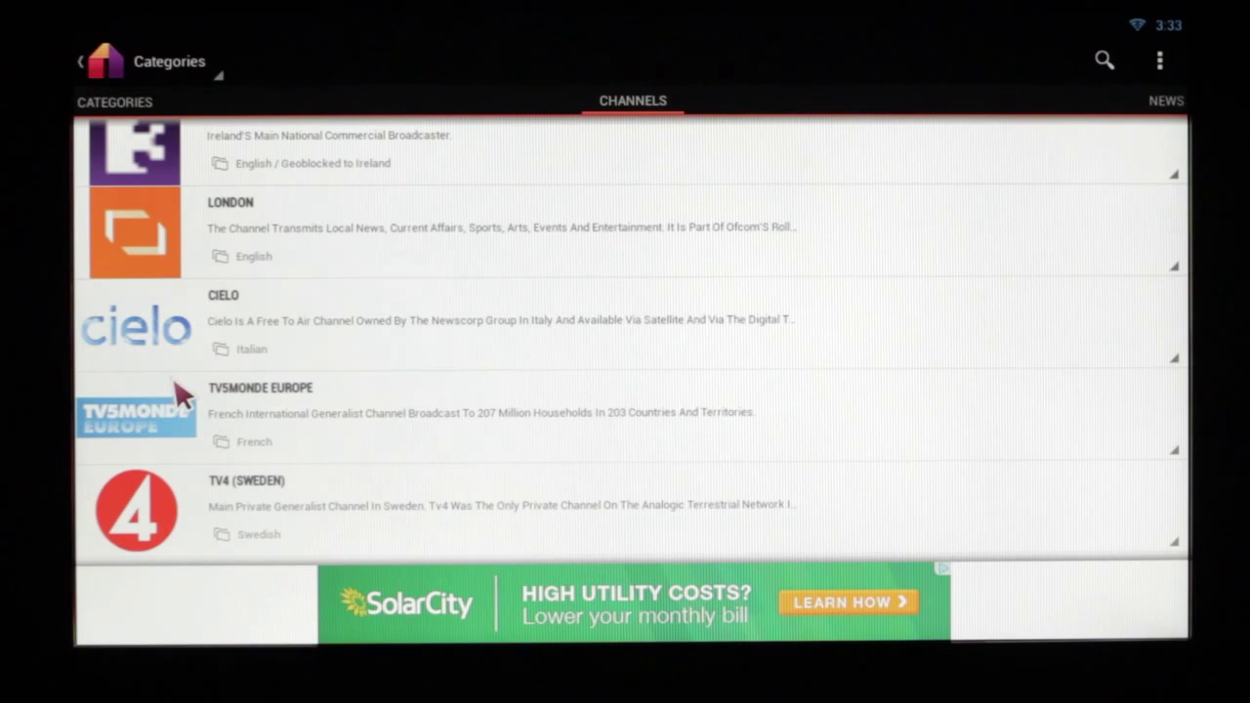
Step: Return home and browse the Sports list through ESPN, NBA TV, Racing UK and Sky Sports
left_click(80, 61)
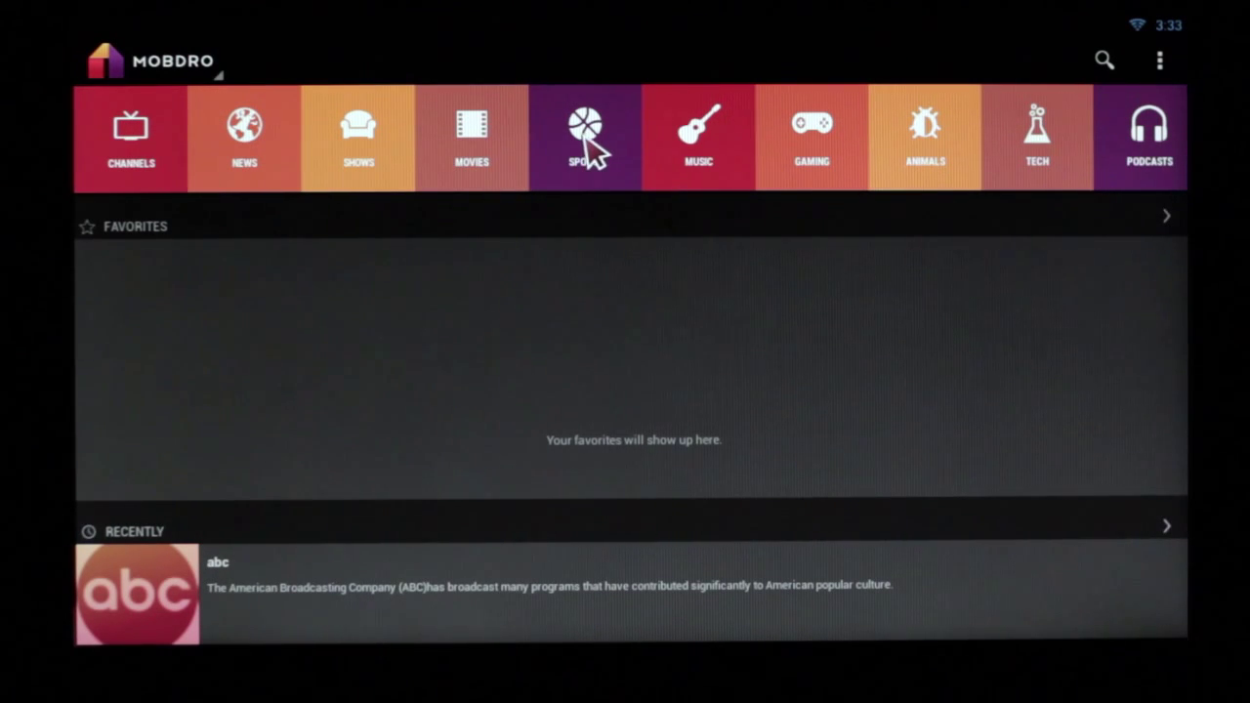
left_click(584, 137)
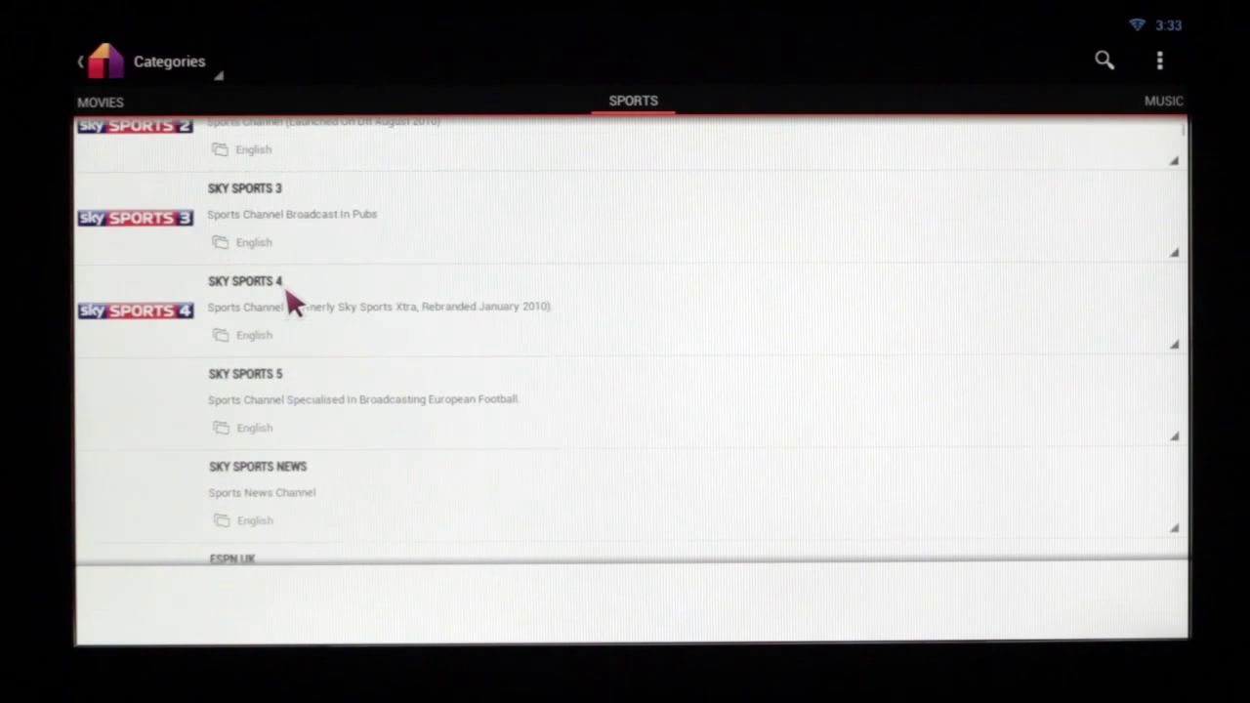
scroll("down", 3)
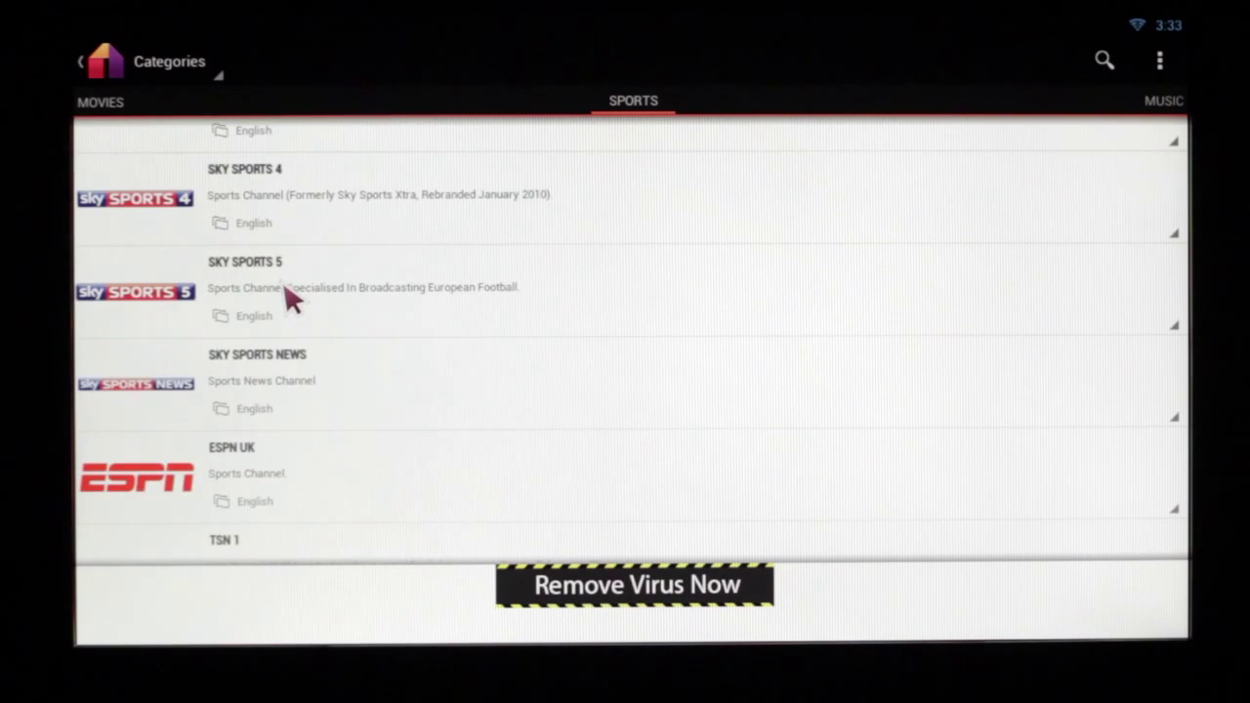
scroll("down", 3)
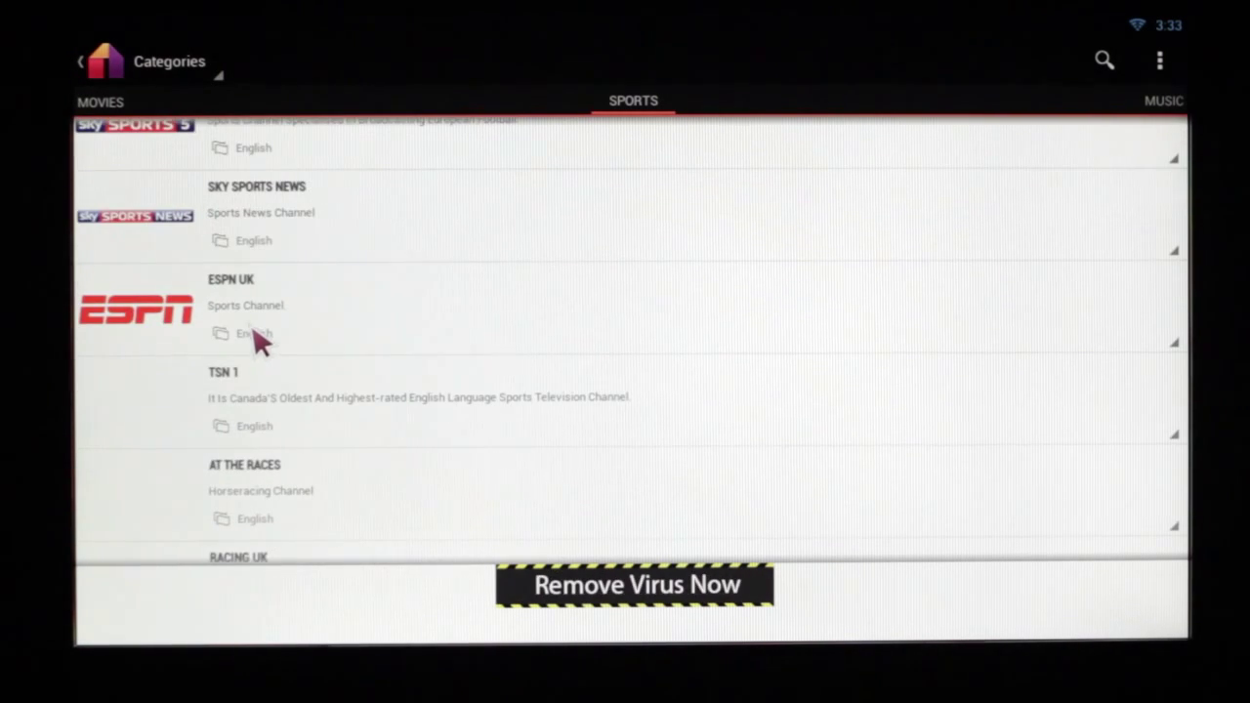
scroll("down", 3)
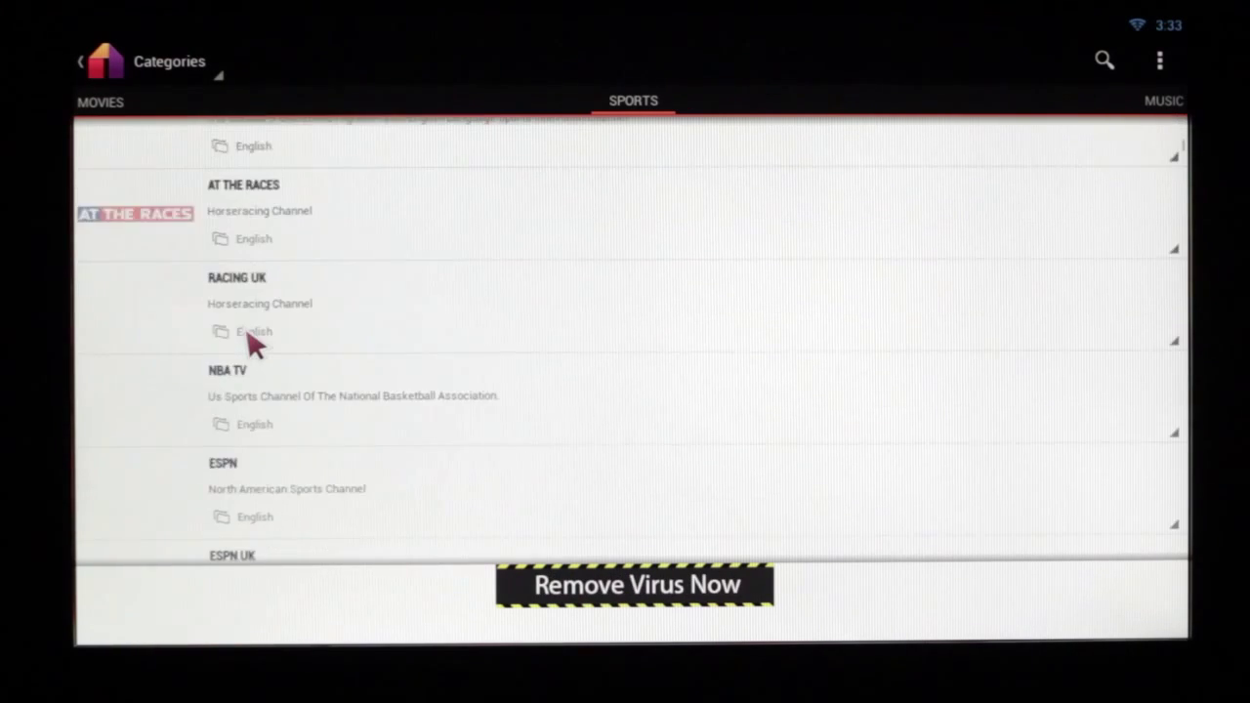
scroll("down", 3)
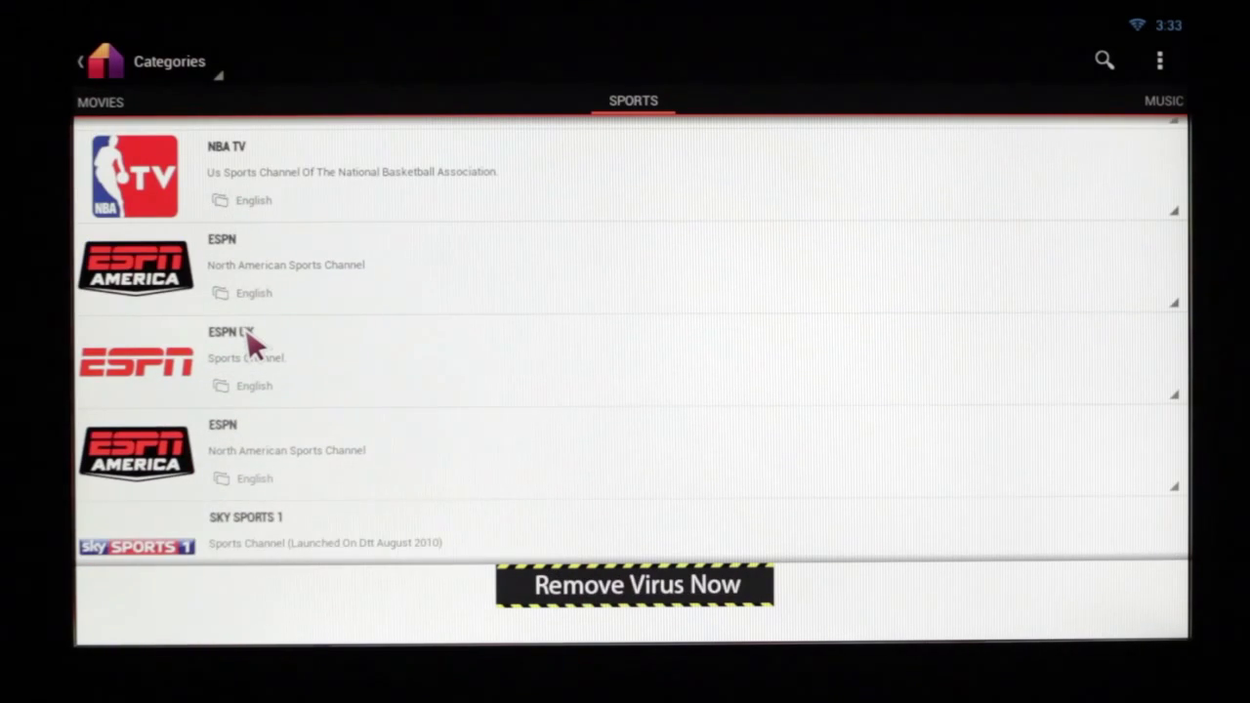
scroll("down", 3)
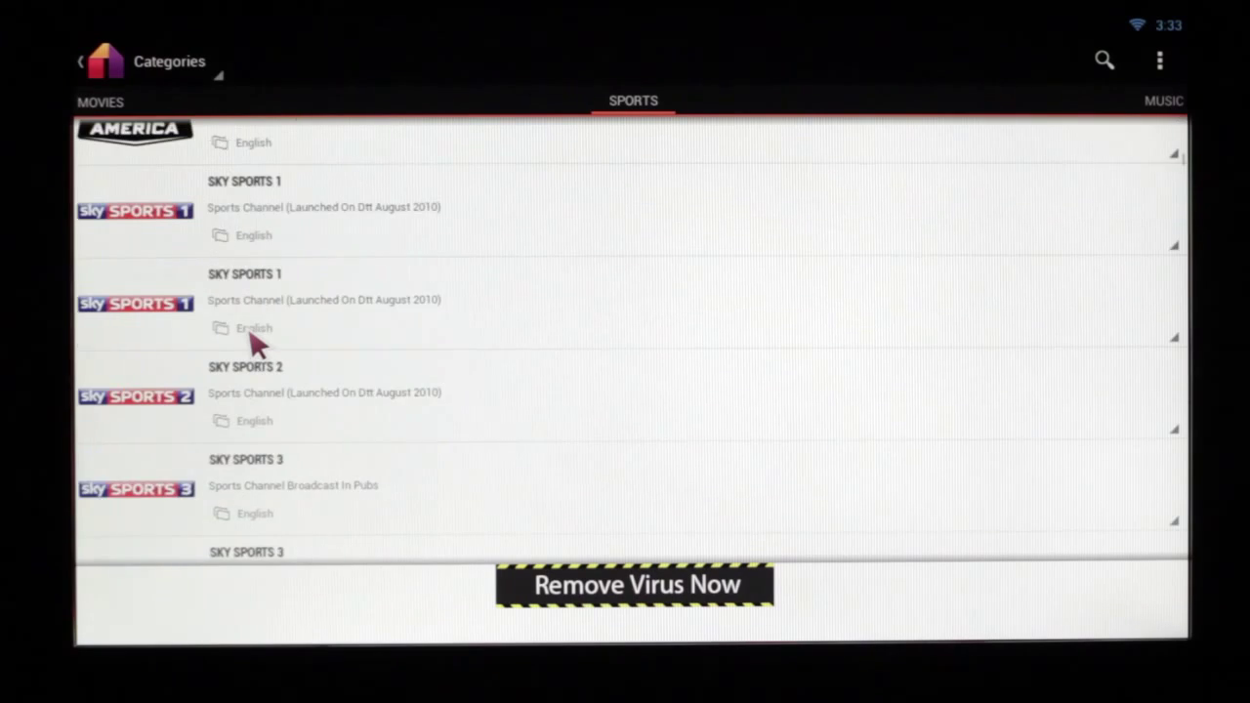